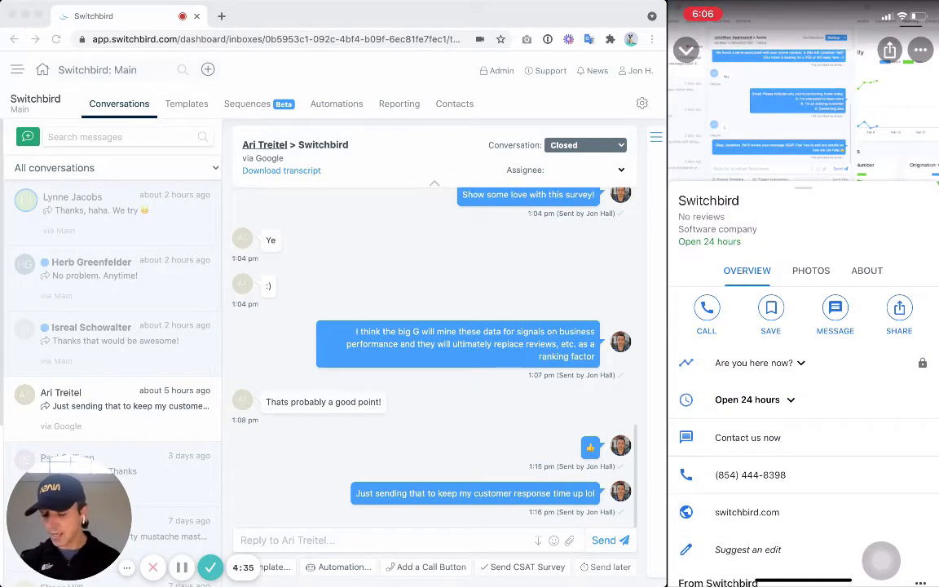
Start a Business Messages chat from Switchbird's Google Maps listing on the phone.
left_click(835, 309)
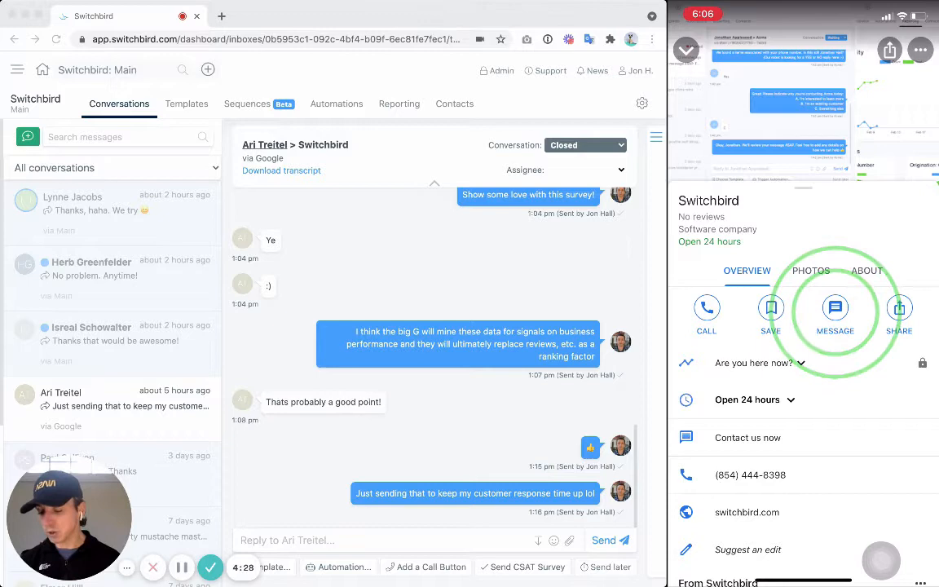
left_click(835, 309)
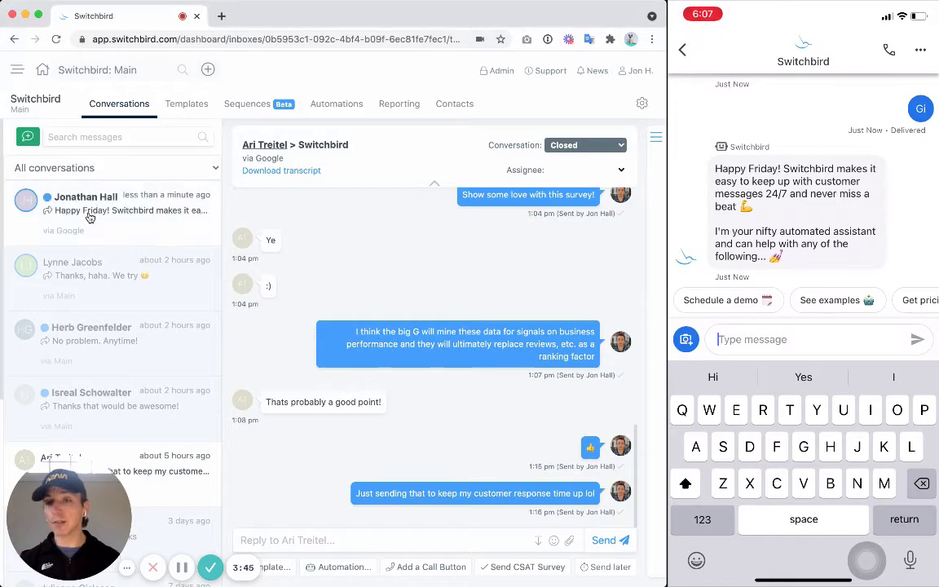
Open the newest via-Google conversation at the top of the Conversations list.
left_click(106, 204)
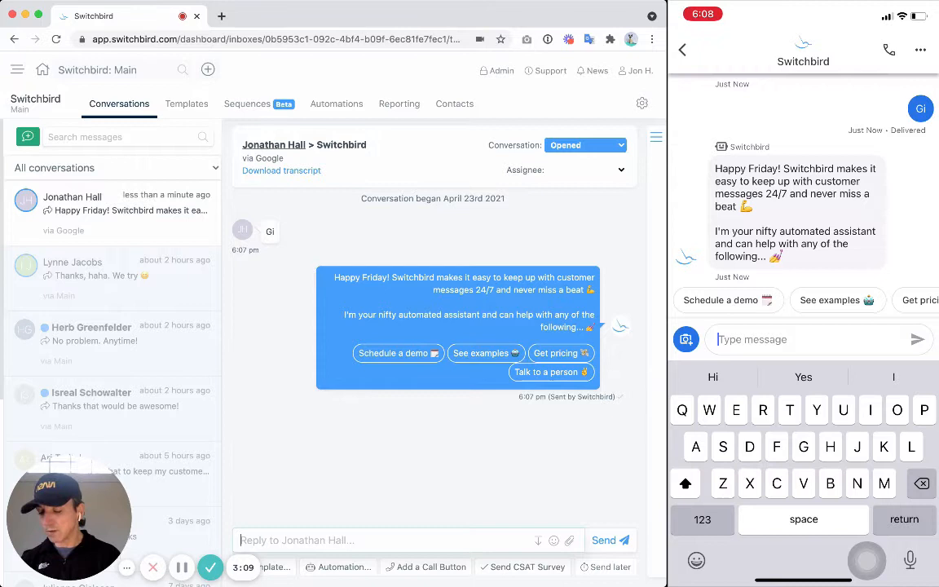
Ask the assistant for examples and reply YES on the phone.
left_click(830, 300)
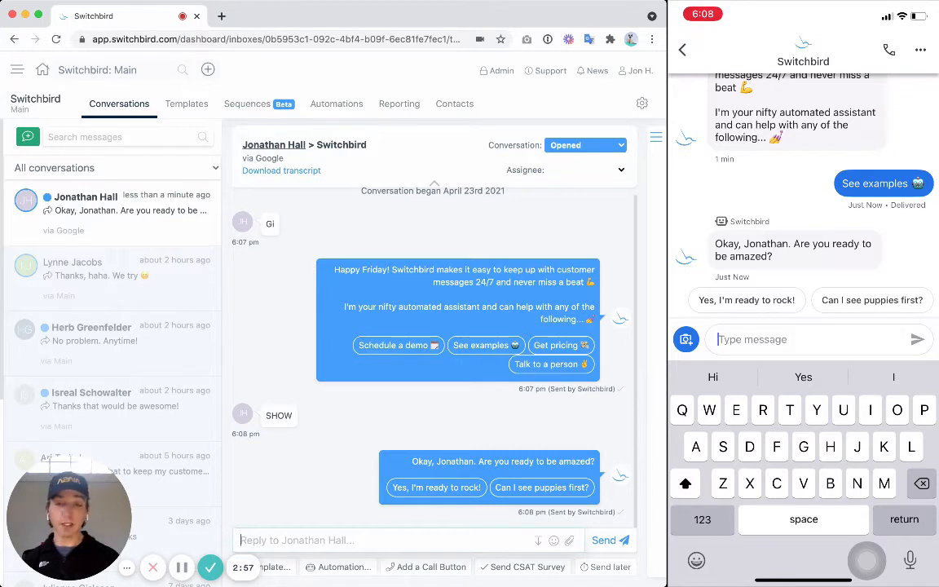
left_click(746, 299)
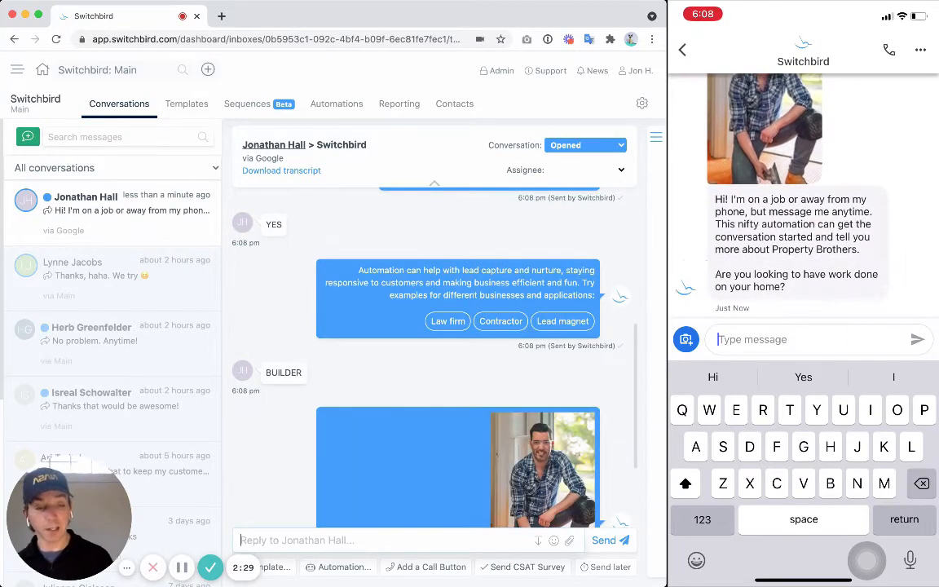
Send a Yes answer to the contractor demo and pick a project option.
scroll("down", 3)
type("Yes")
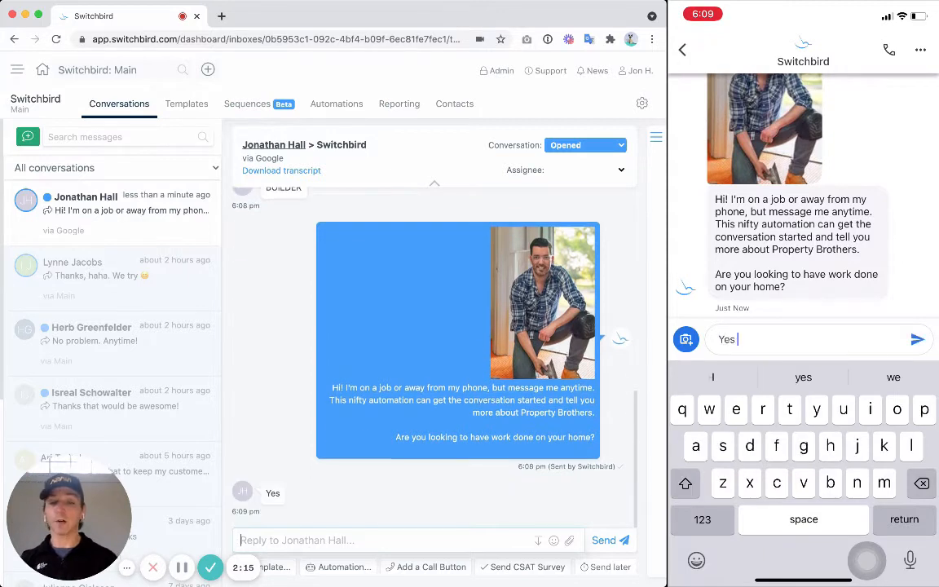
left_click(917, 339)
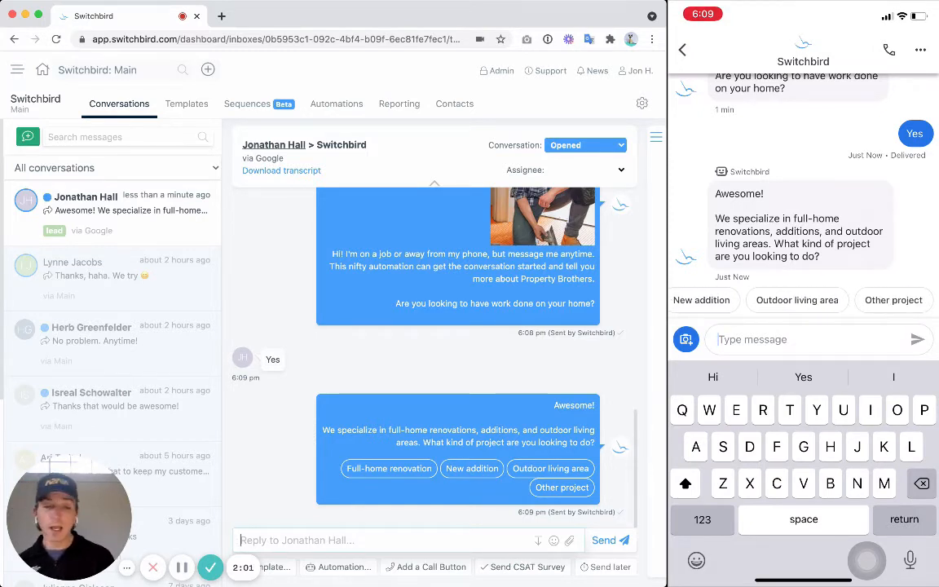
left_click(797, 300)
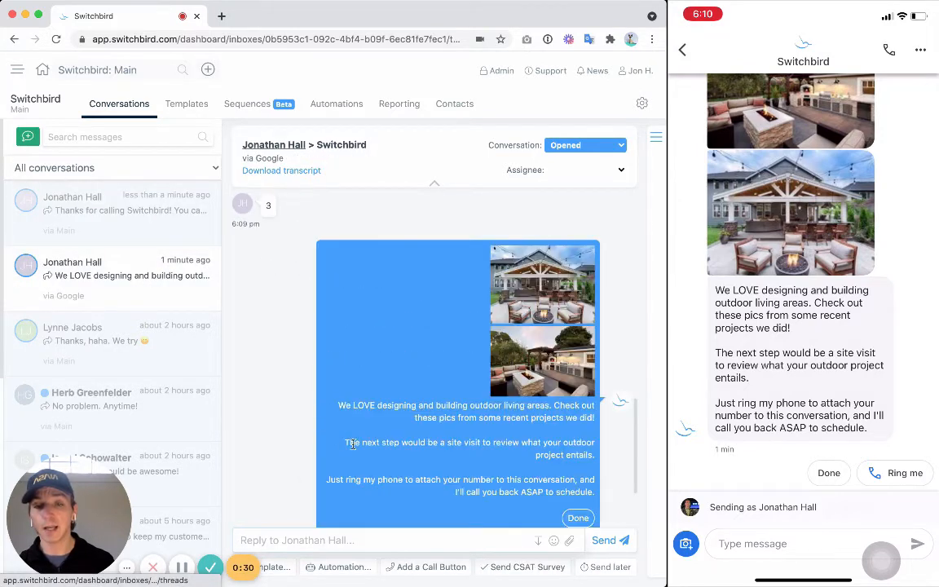
Show the contact's Details tab with location map, line type and carrier.
left_click(567, 423)
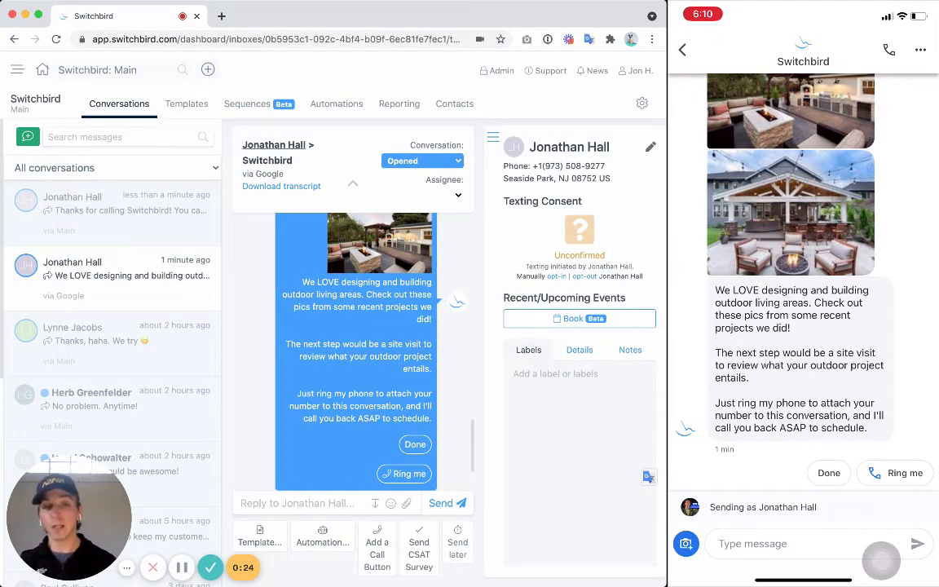
left_click(579, 349)
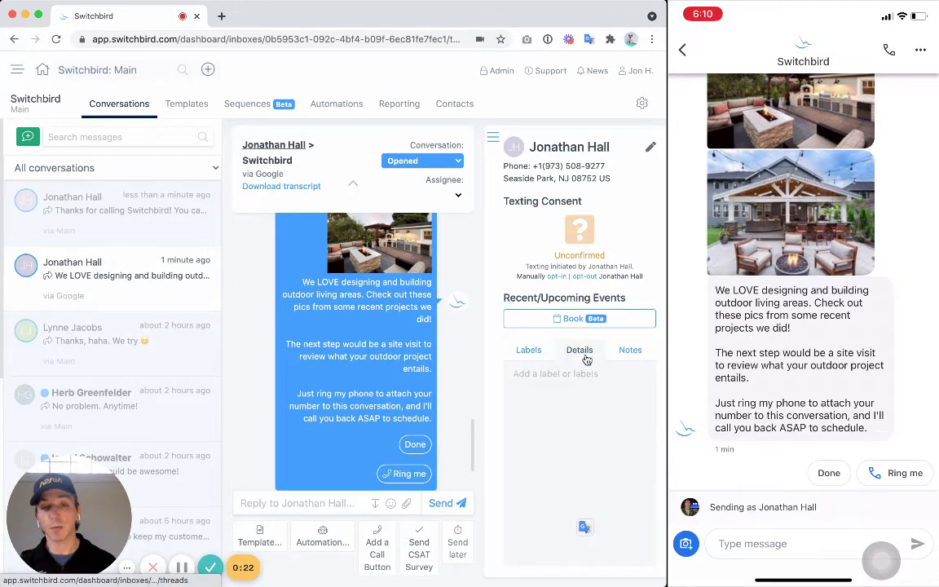
left_click(580, 350)
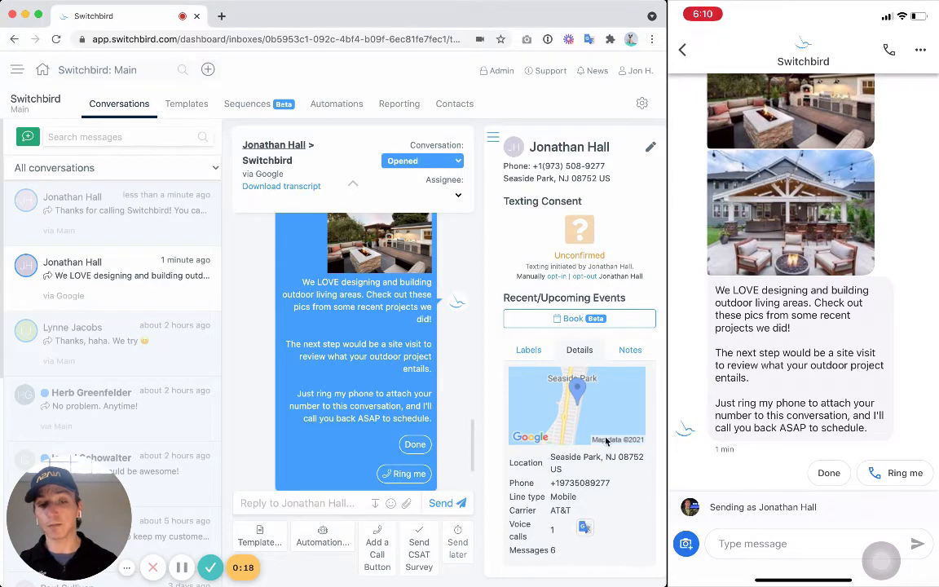
mouse_move(496, 186)
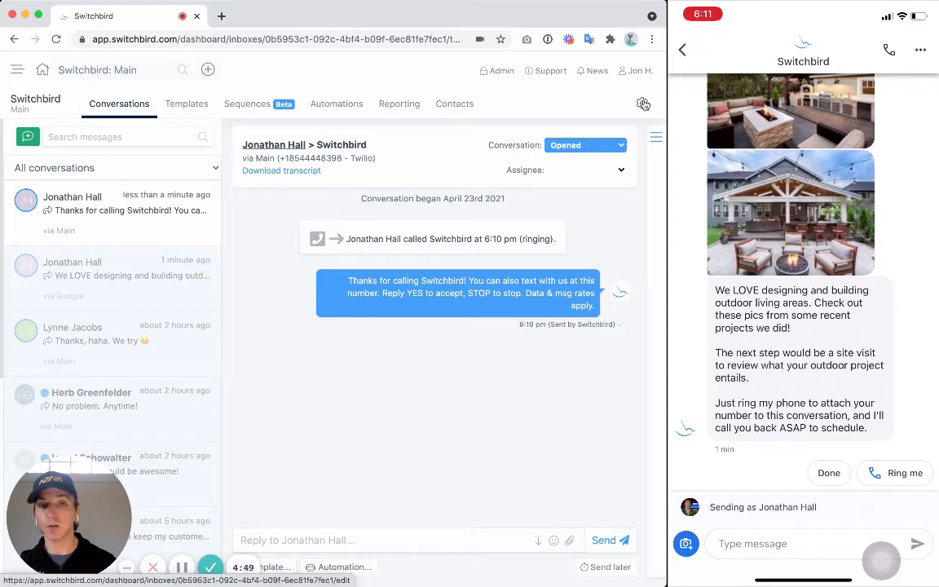
left_click(639, 103)
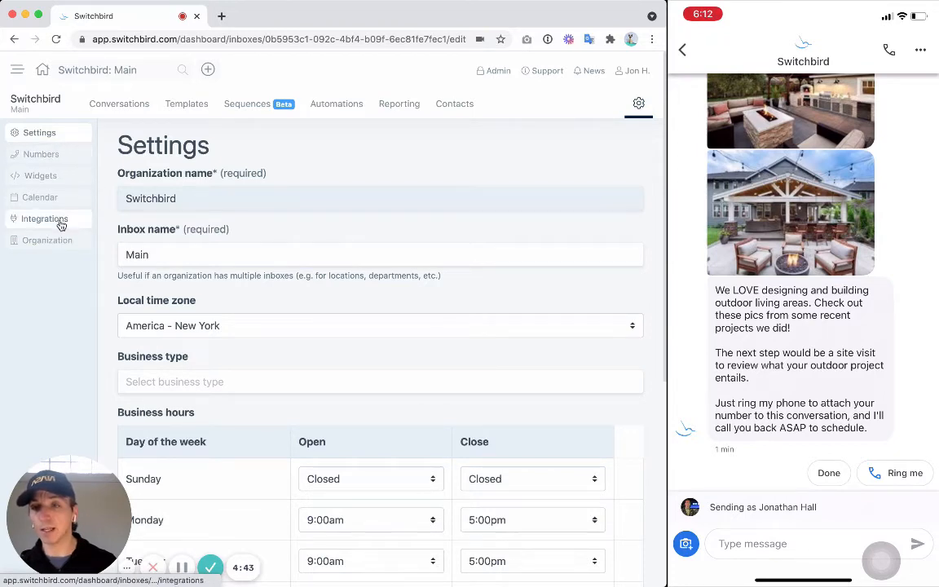
left_click(44, 219)
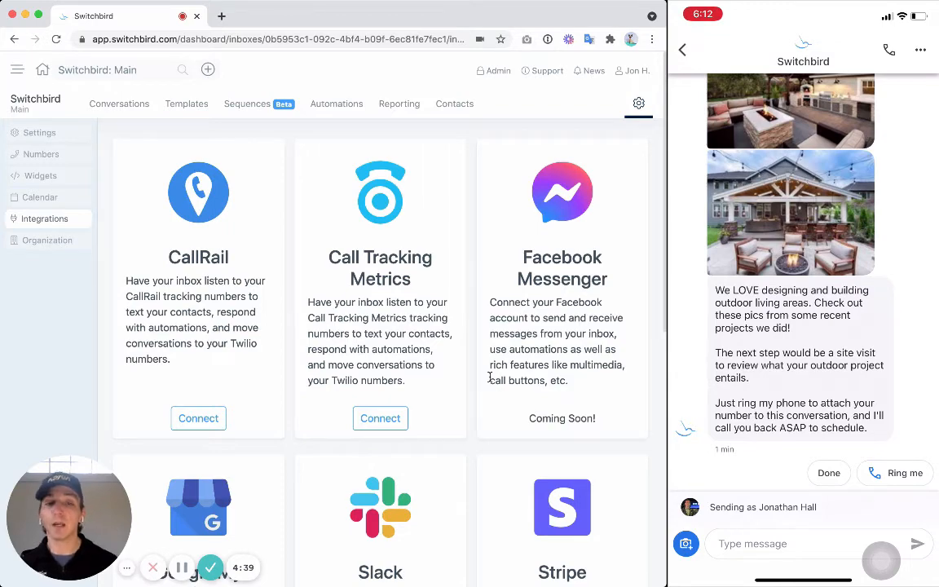
scroll("down", 3)
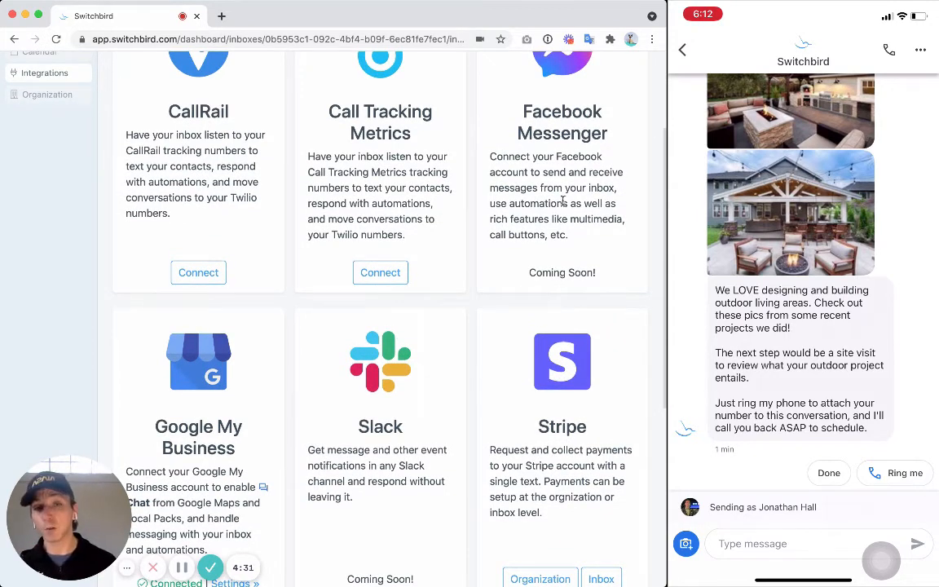
scroll("down", 3)
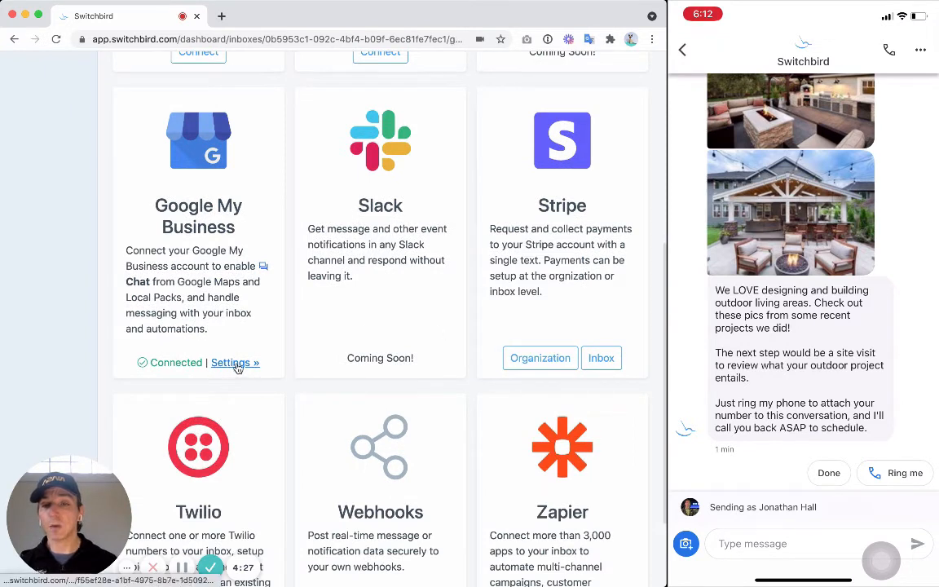
Open the Google My Business agent settings and scroll through the five completed setup steps.
left_click(231, 363)
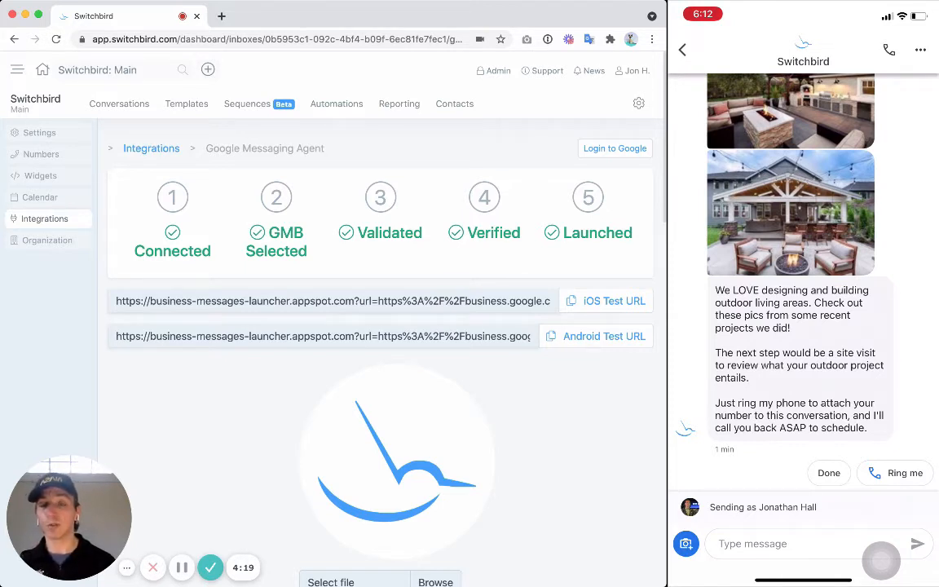
mouse_move(279, 287)
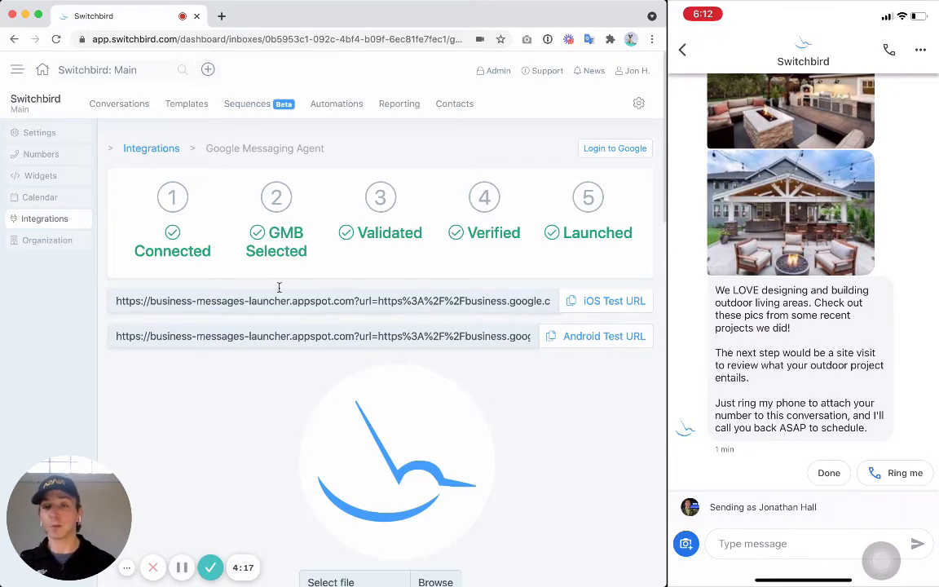
mouse_move(271, 221)
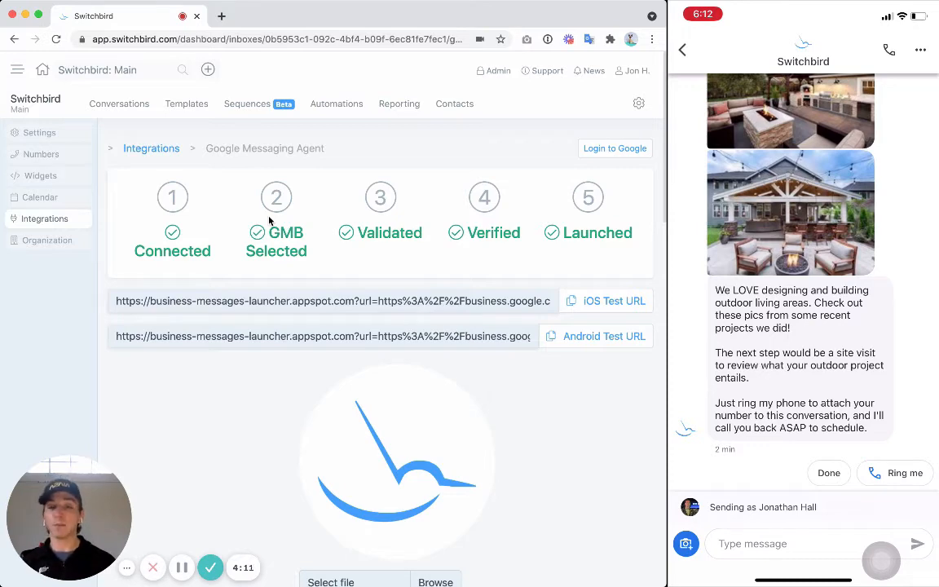
scroll("down", 3)
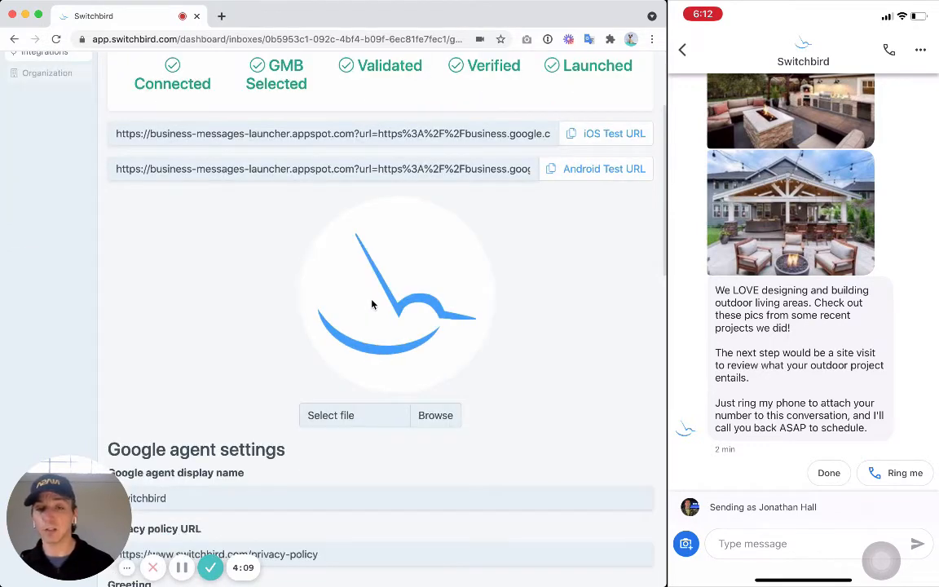
scroll("down", 3)
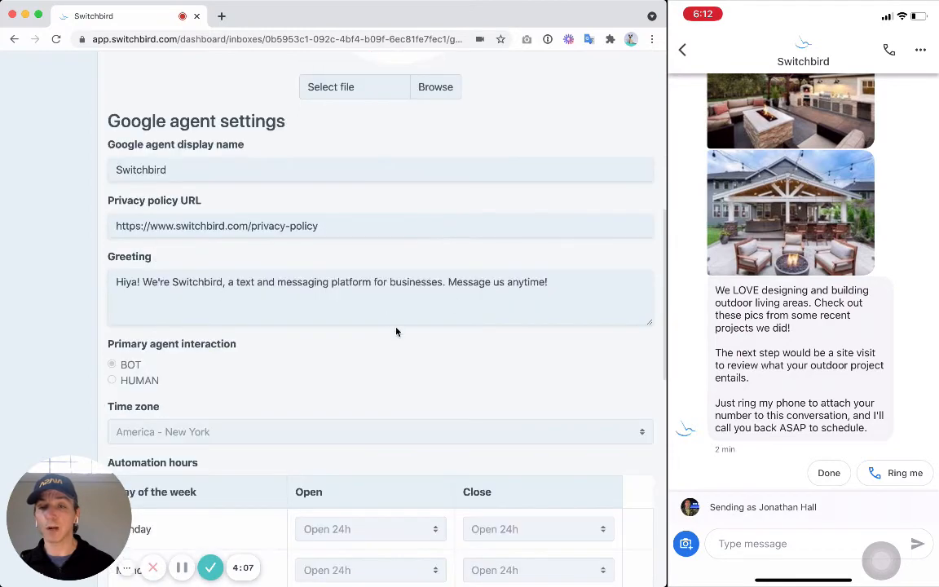
scroll("down", 3)
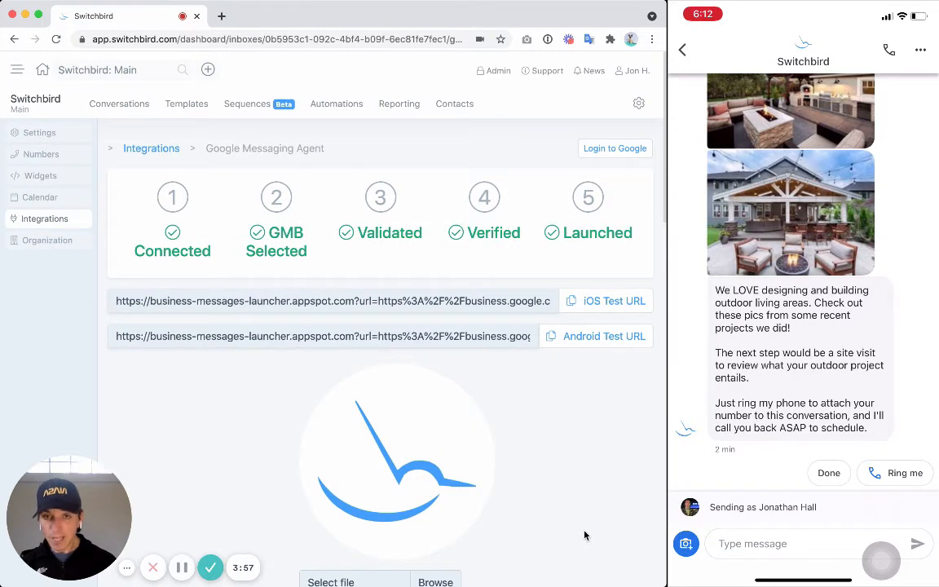
mouse_move(446, 224)
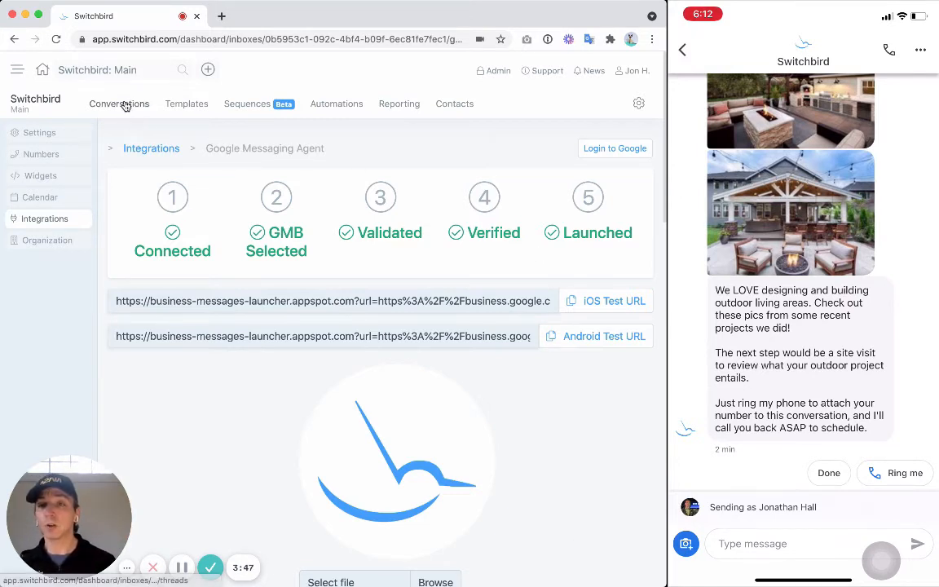
left_click(119, 103)
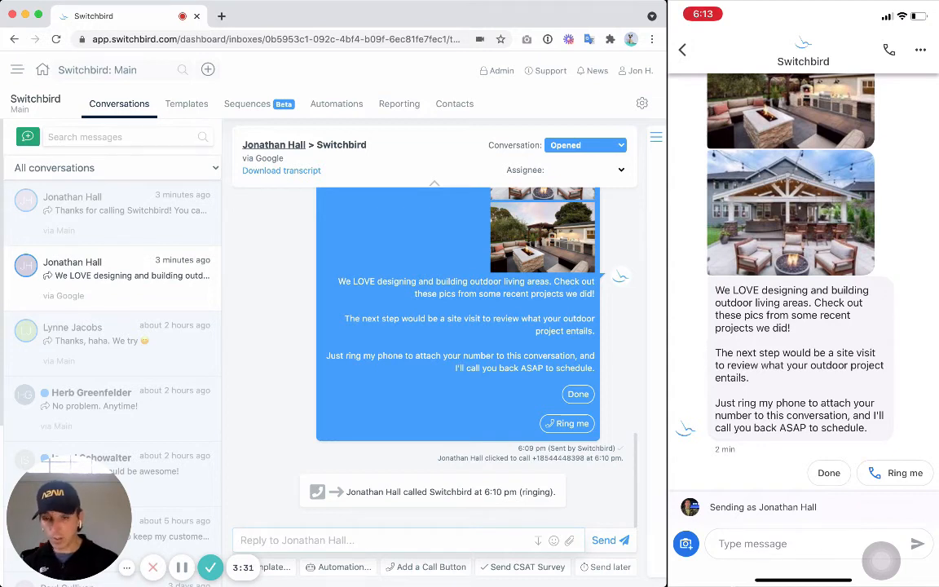
left_click(351, 539)
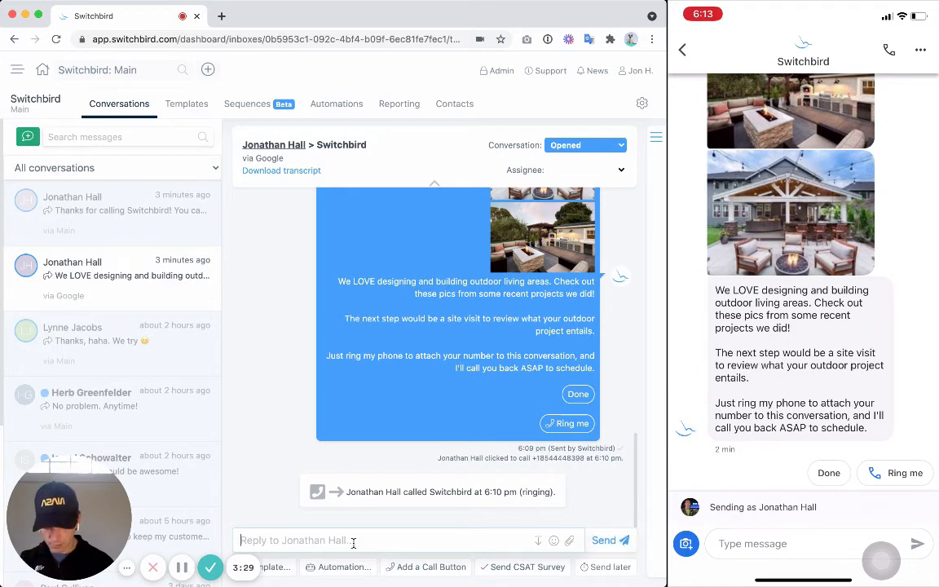
type("Hi J")
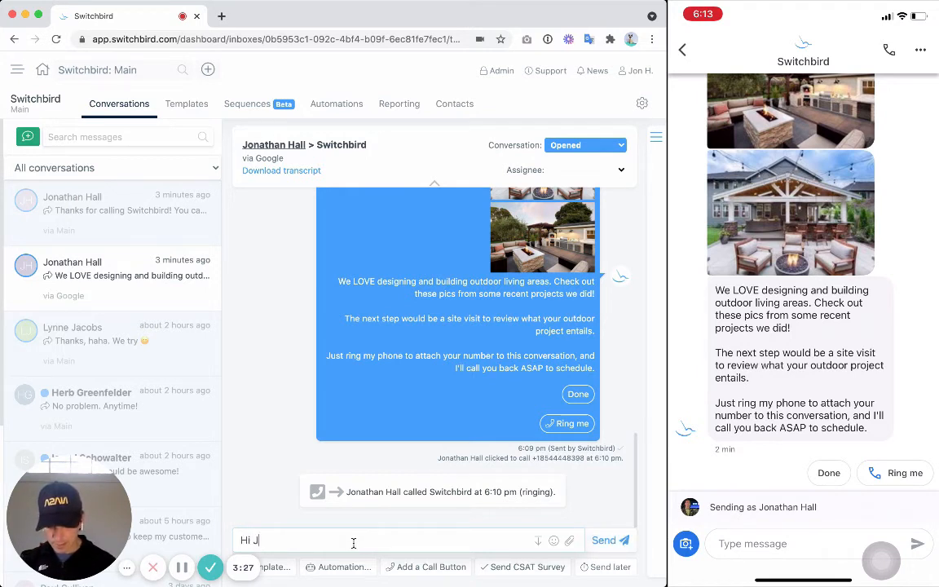
type("onathan!")
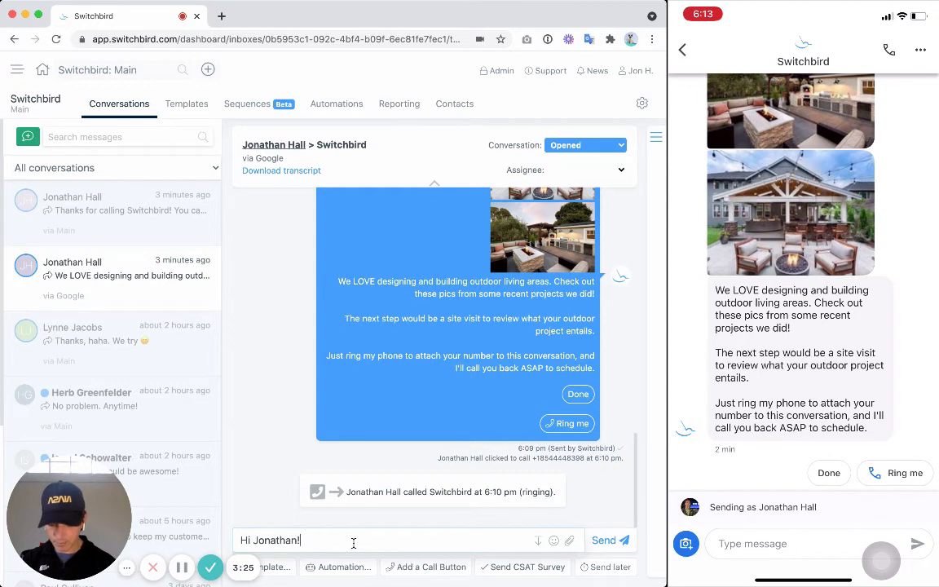
left_click(610, 540)
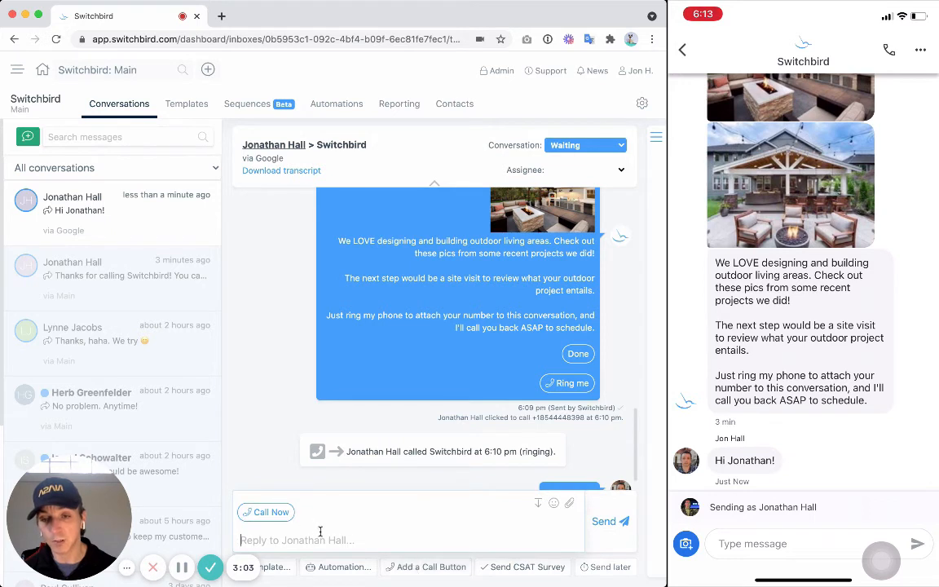
left_click(610, 521)
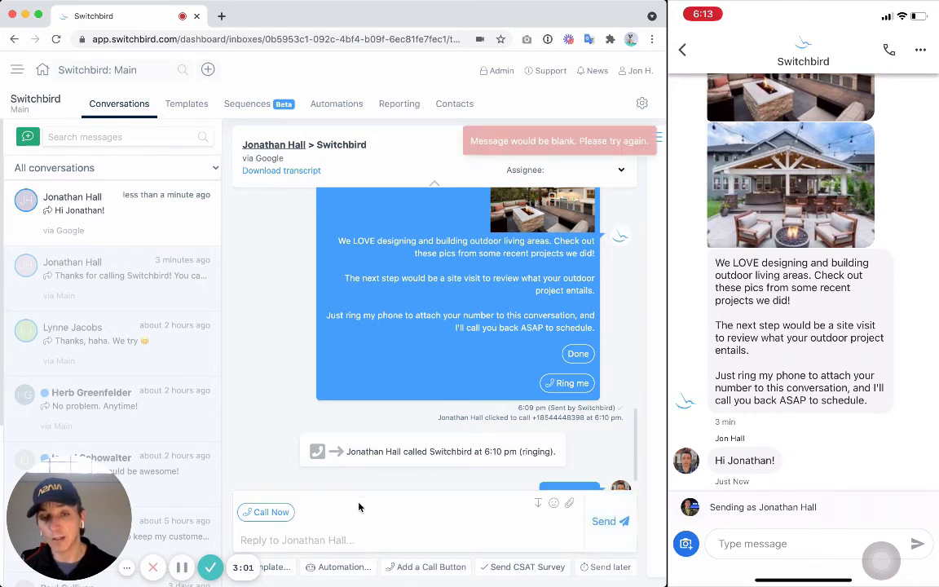